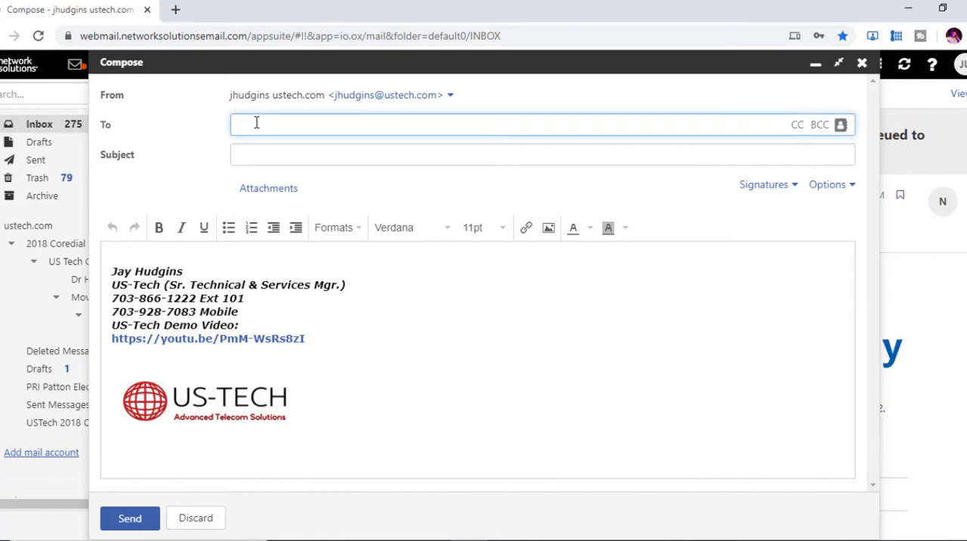
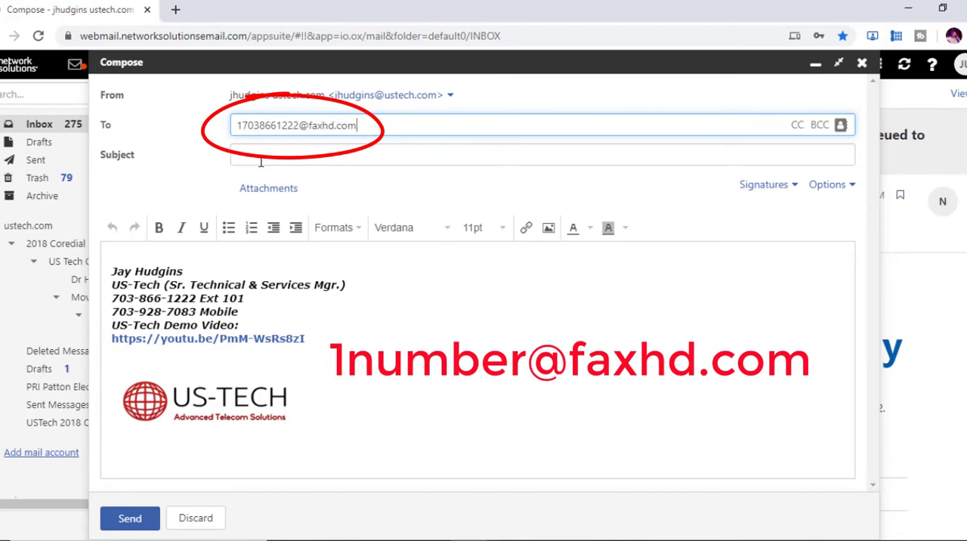
pyautogui.click(542, 154)
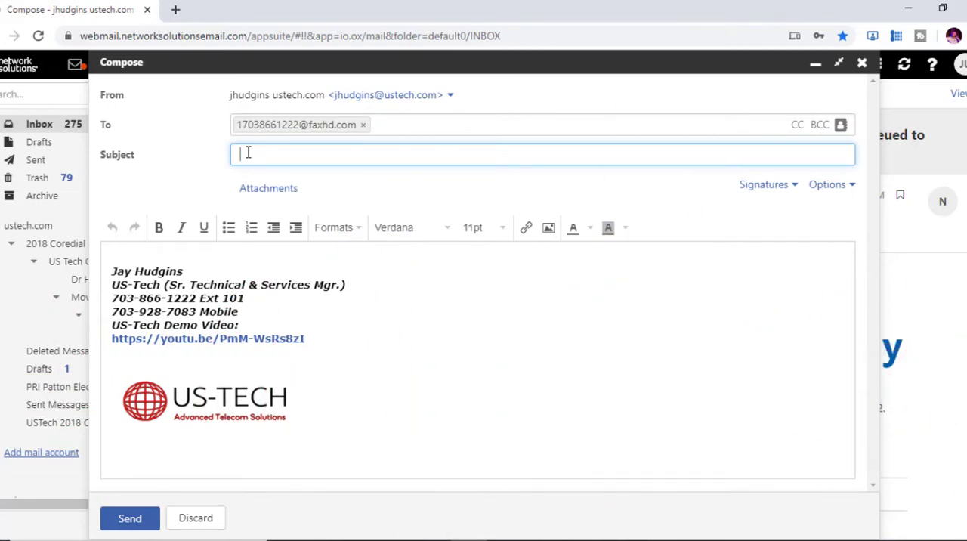
# - Enter 'Test Fax' as the message subject
pyautogui.write('Test Fax')
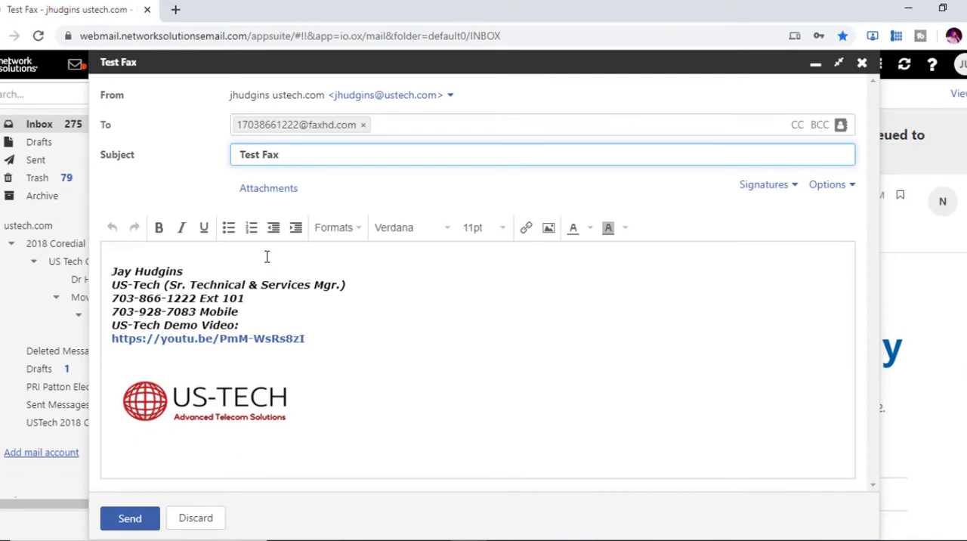
pyautogui.moveTo(272, 227)
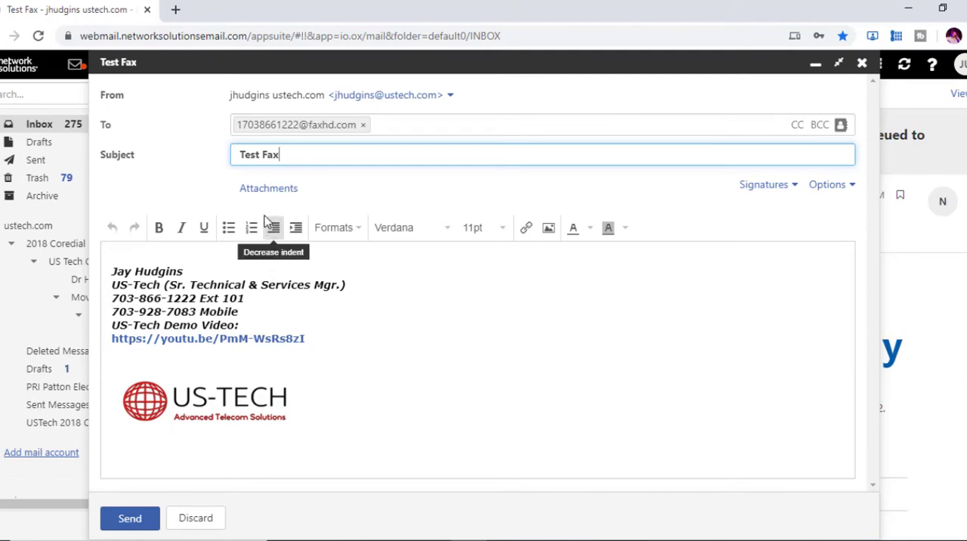
pyautogui.moveTo(269, 188)
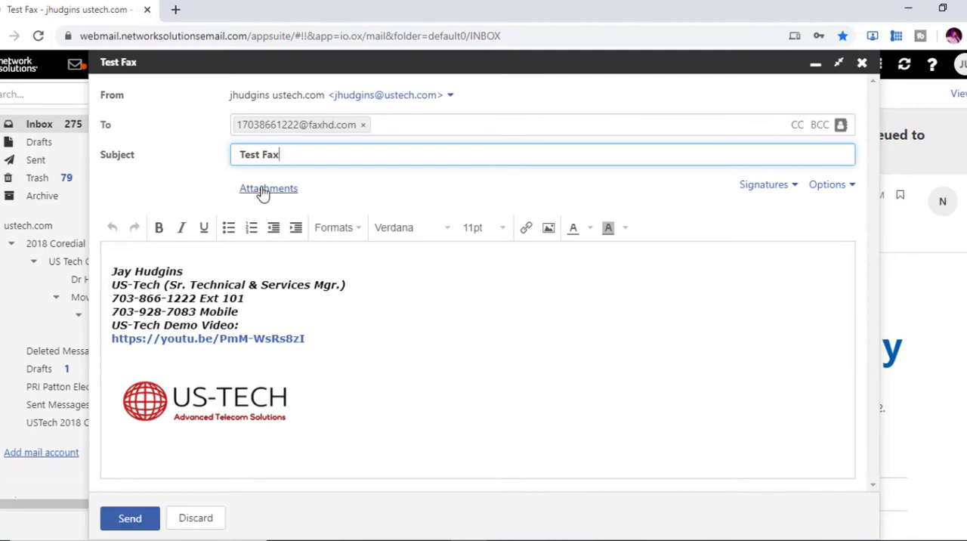
# - Attach the image 2019-02-16_11-23-29 to the 'Test Fax' message
pyautogui.click(269, 188)
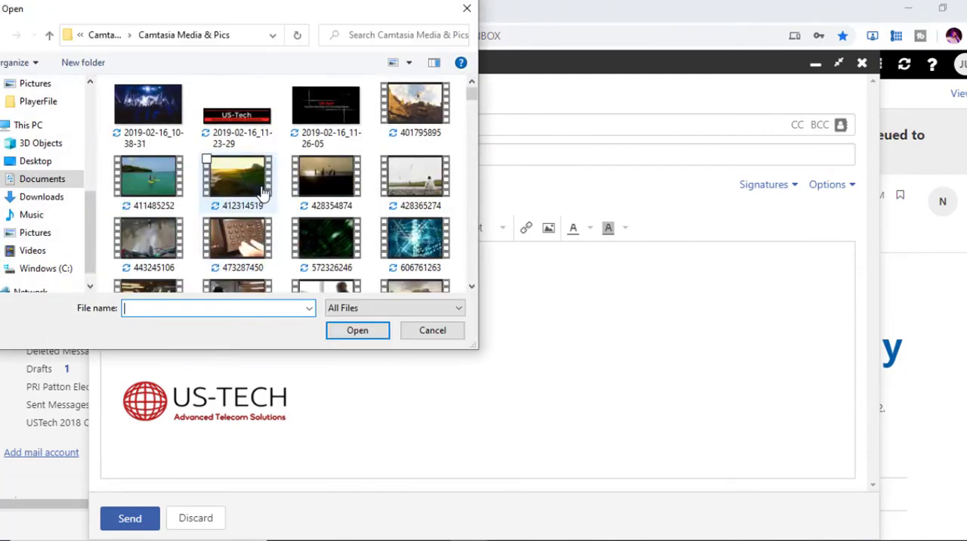
pyautogui.click(237, 113)
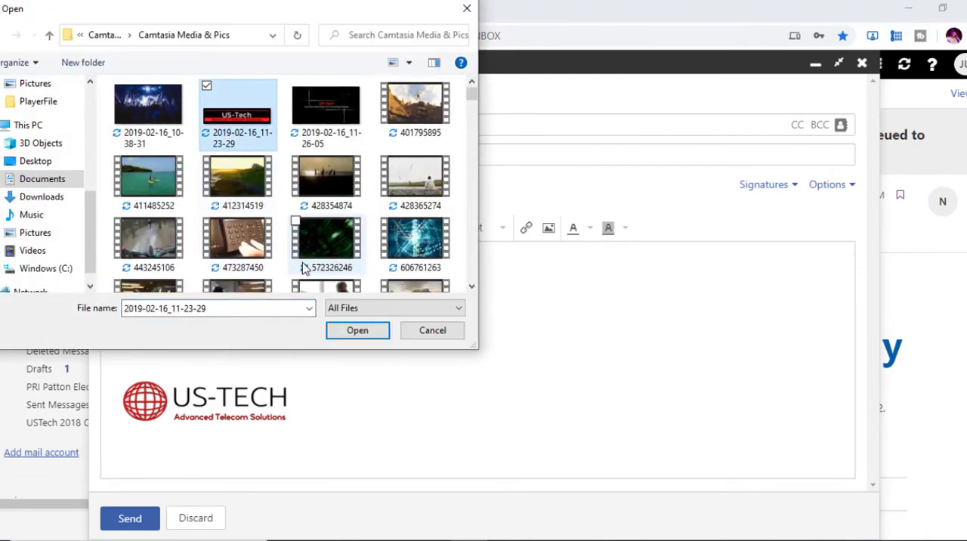
pyautogui.click(358, 330)
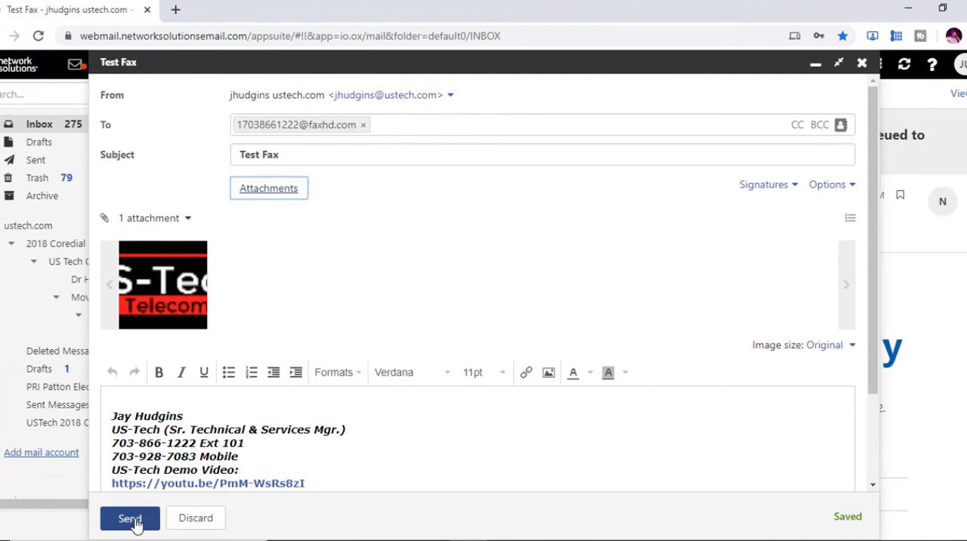
# - Send the 'Test Fax' email to the faxhd.com gateway
pyautogui.click(129, 518)
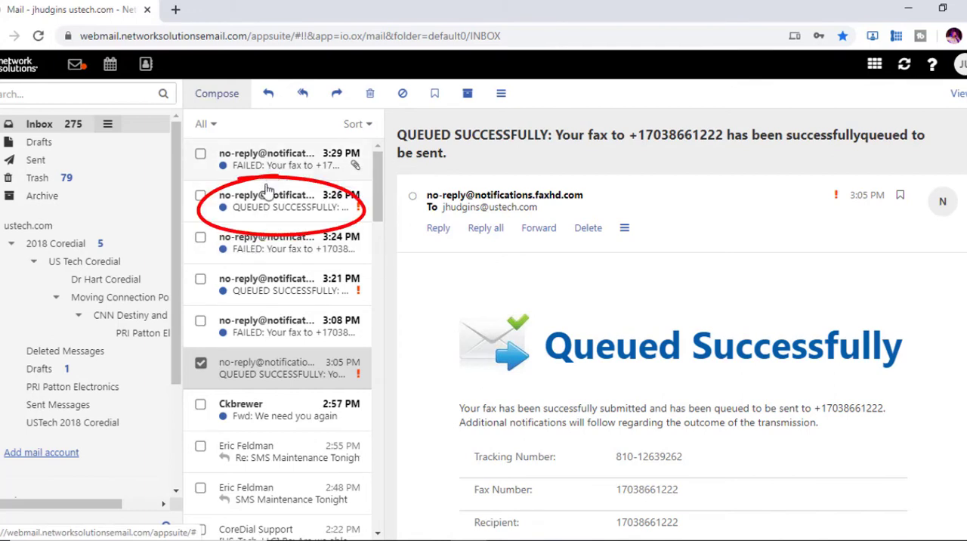
pyautogui.moveTo(266, 215)
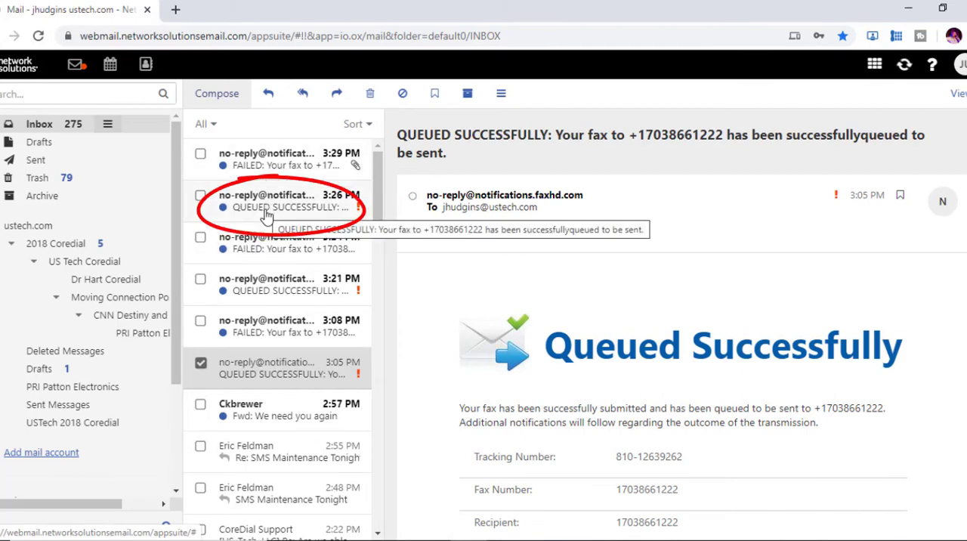
pyautogui.moveTo(260, 165)
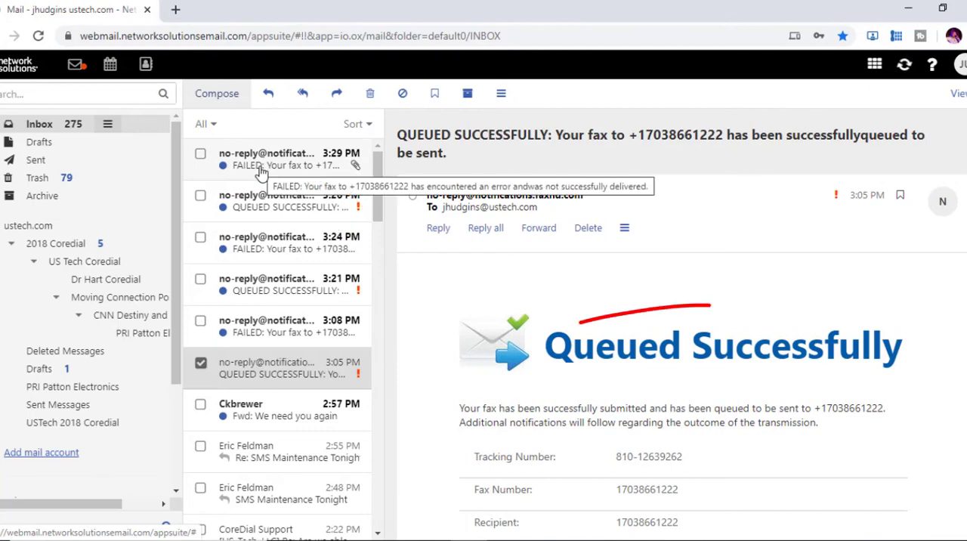